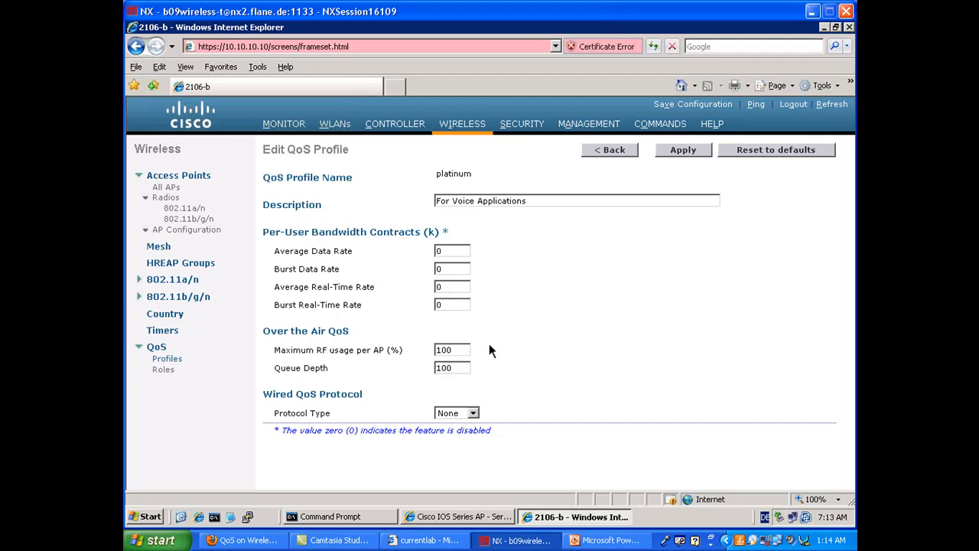
mouse_move(183, 340)
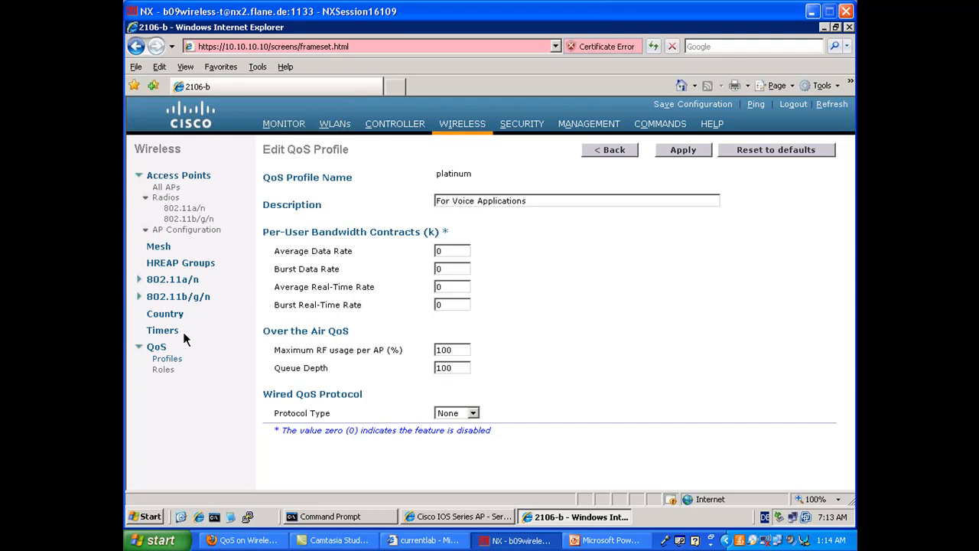
mouse_move(183, 337)
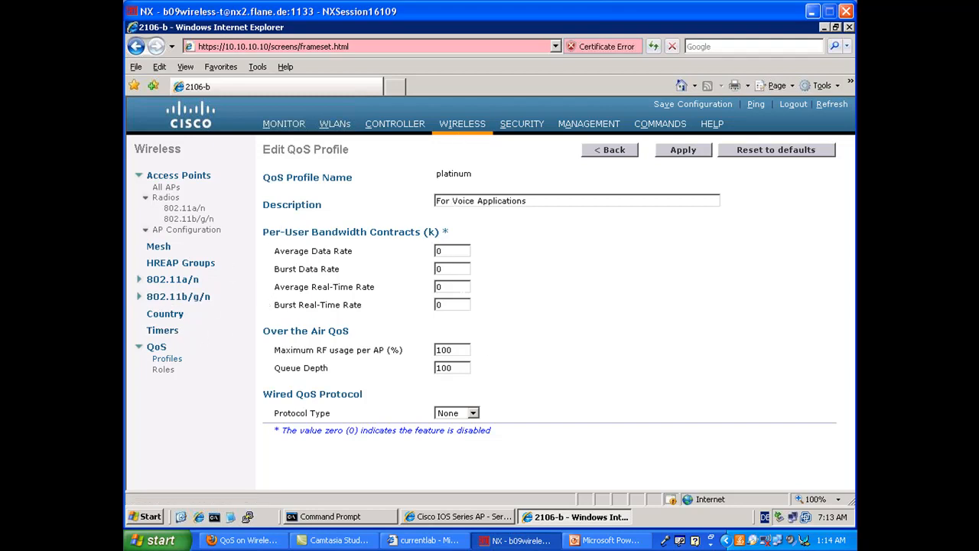
Step: Set the platinum profile's Wired QoS Protocol Type to 802.1p, showing tag value 6
click(473, 413)
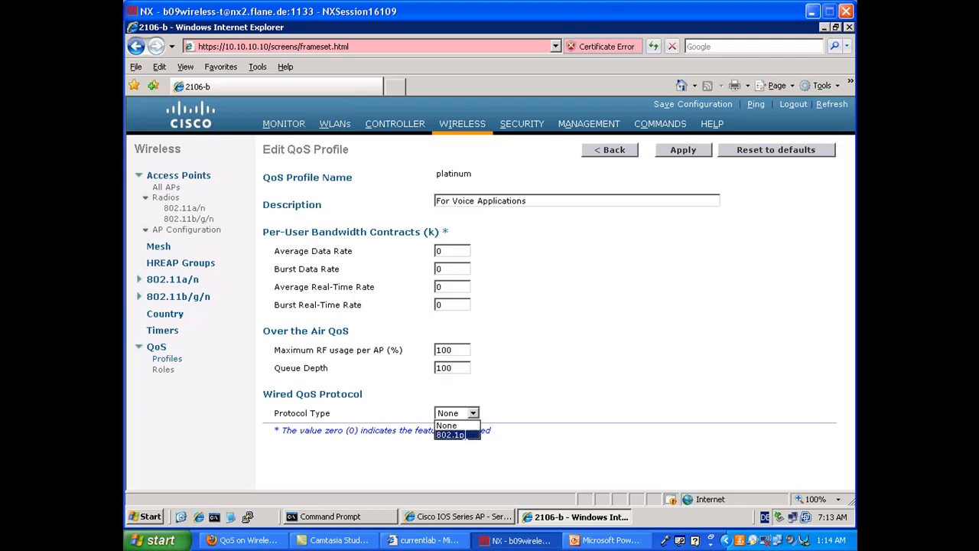
click(450, 435)
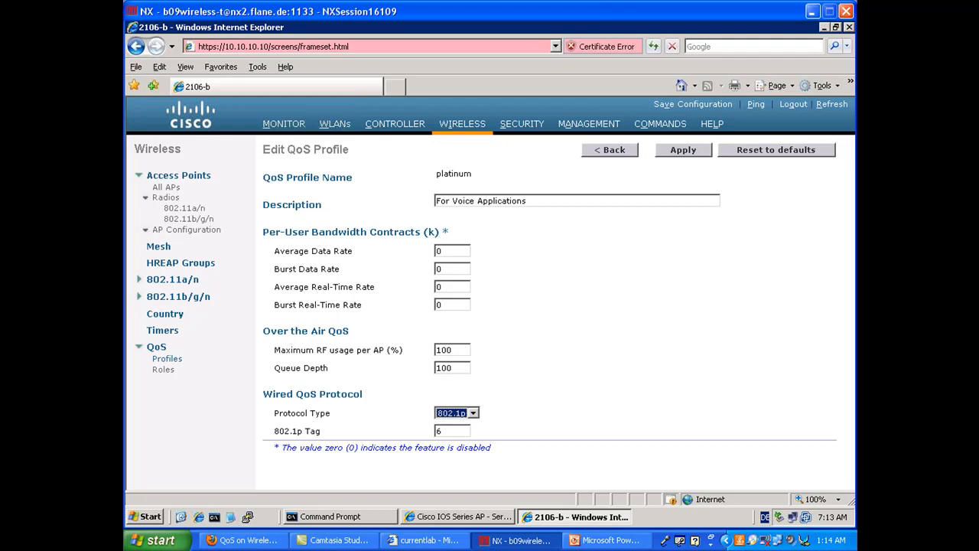
mouse_move(423, 443)
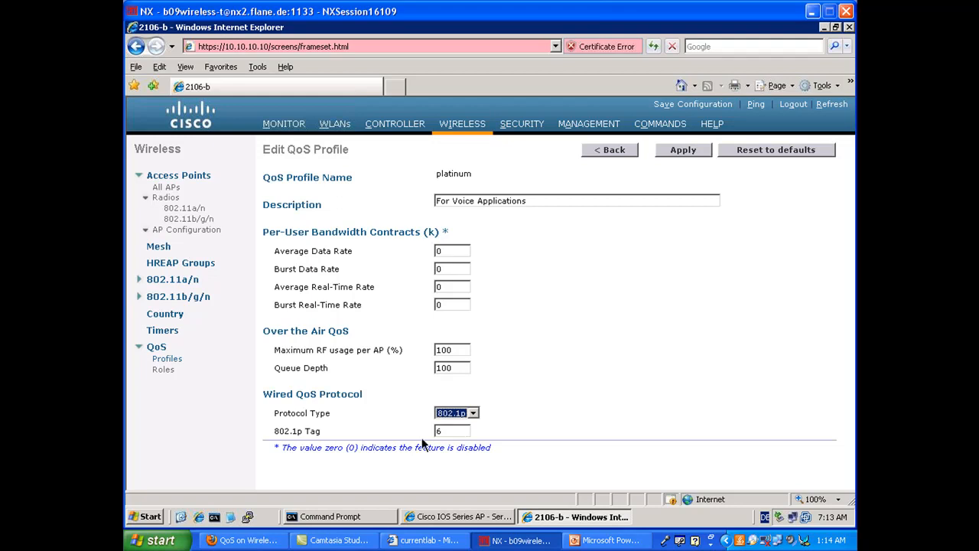
mouse_move(442, 441)
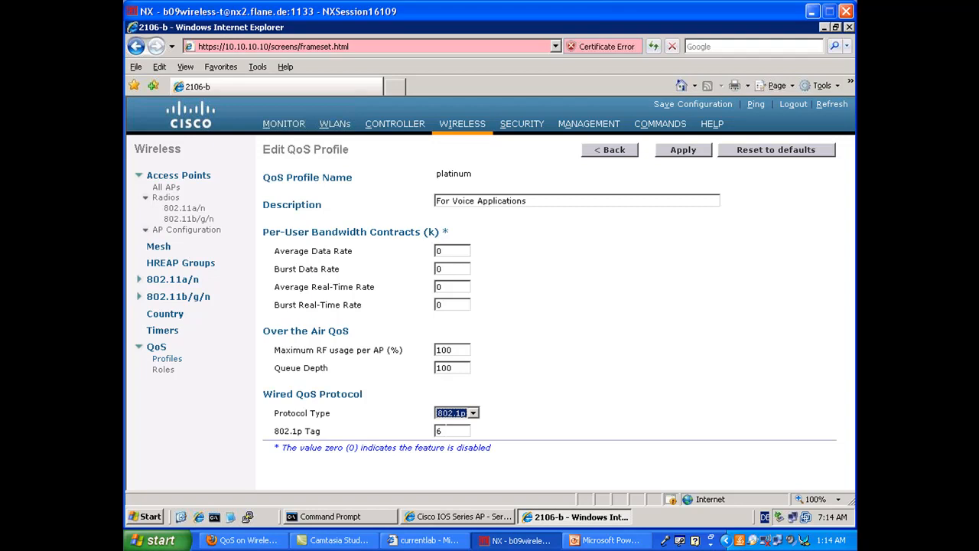
mouse_move(556, 376)
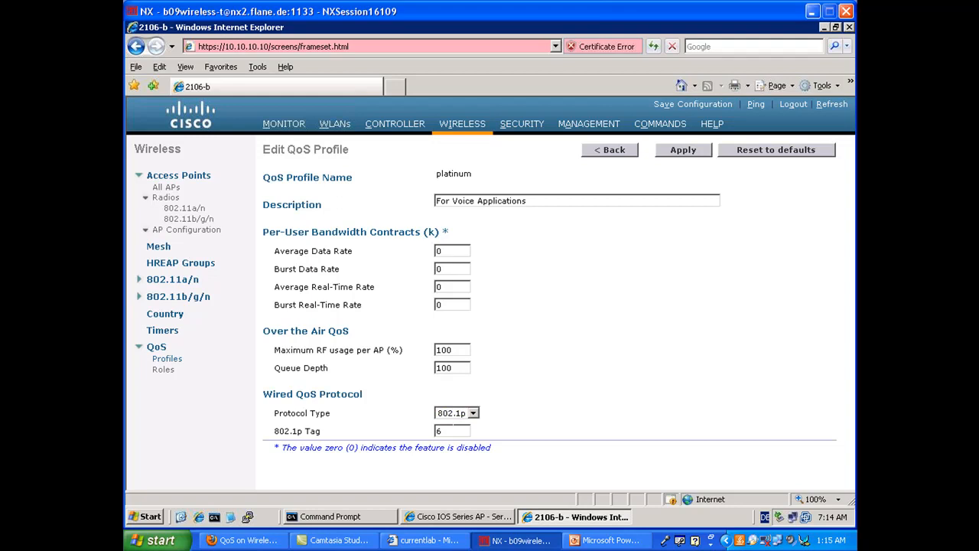
click(451, 430)
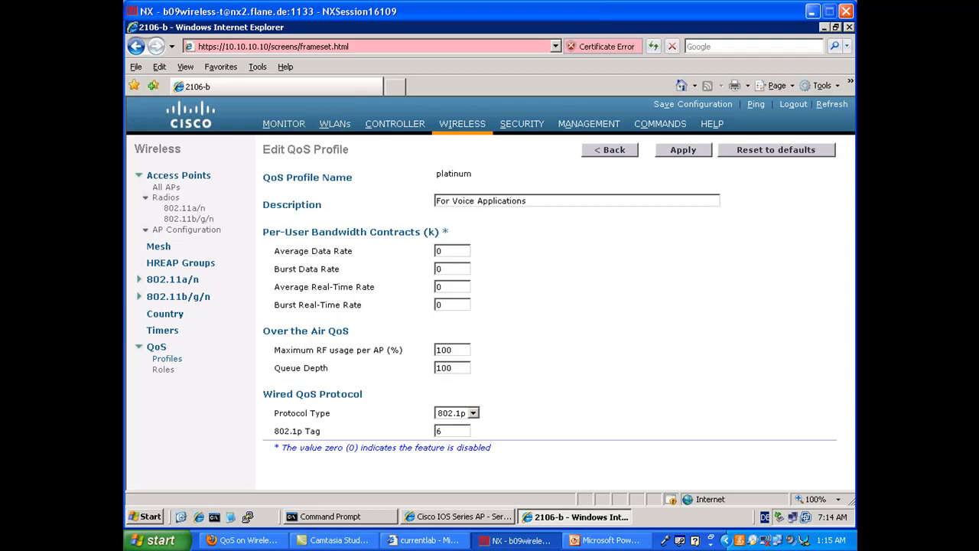
click(451, 431)
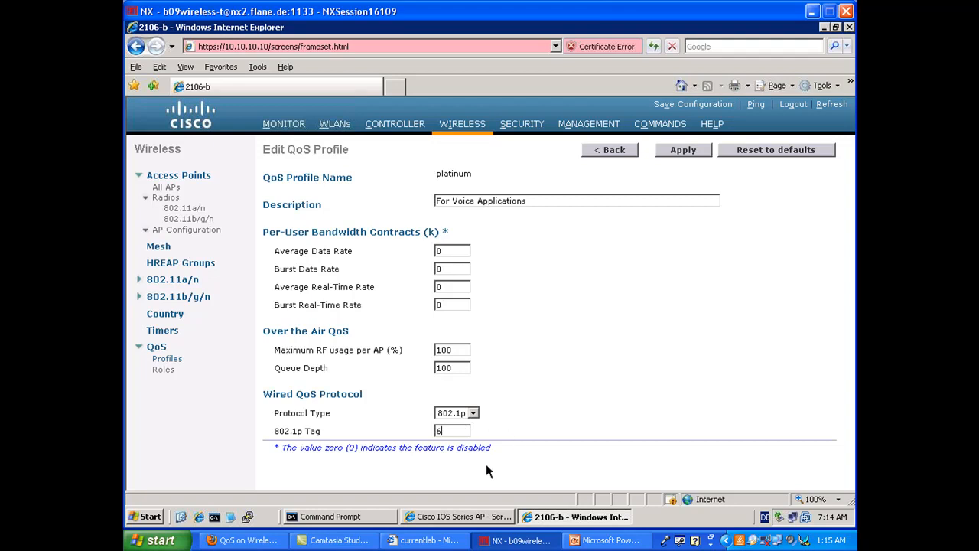
mouse_move(580, 452)
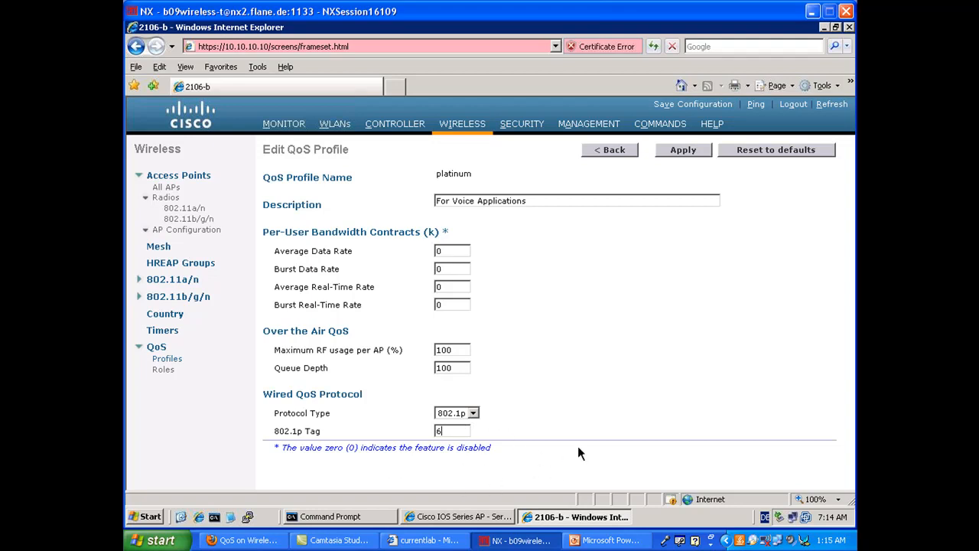
mouse_move(327, 474)
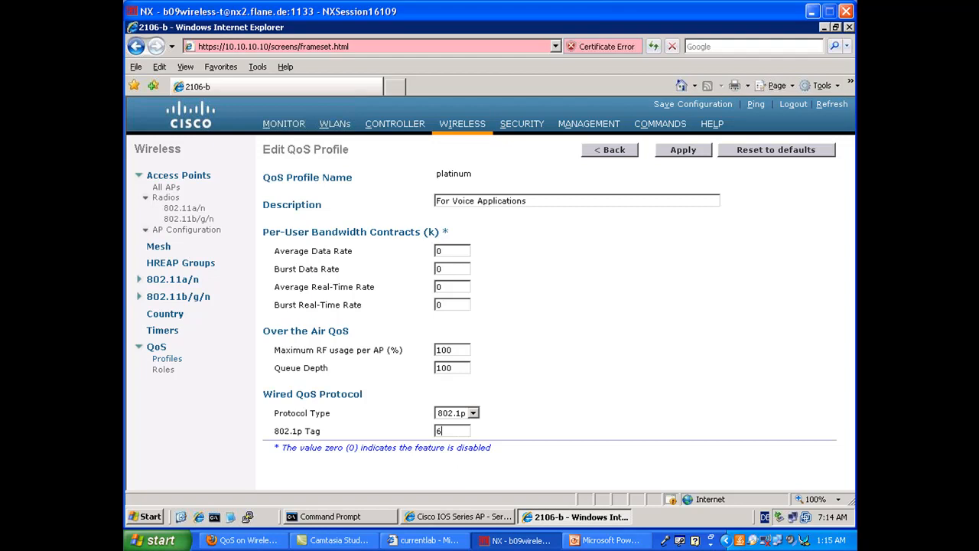
mouse_move(573, 491)
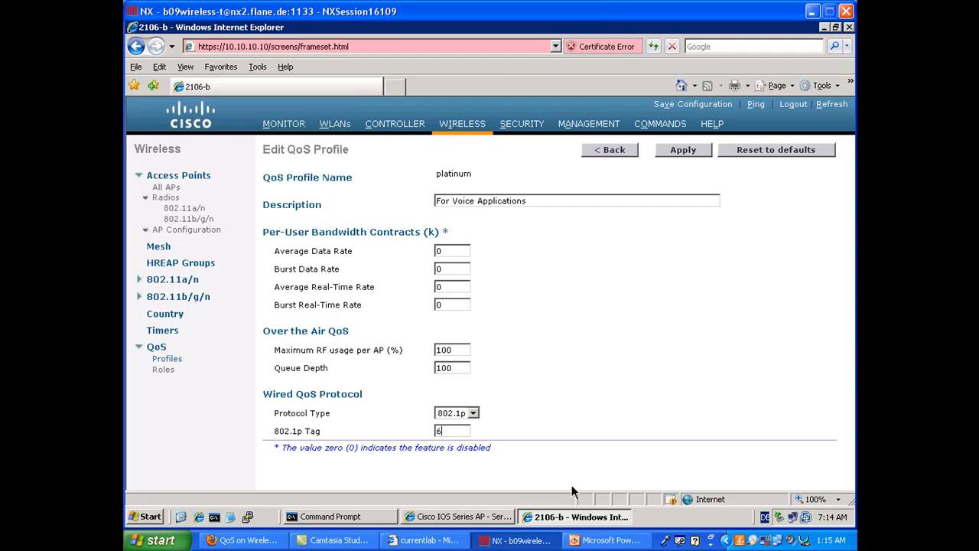
mouse_move(606, 539)
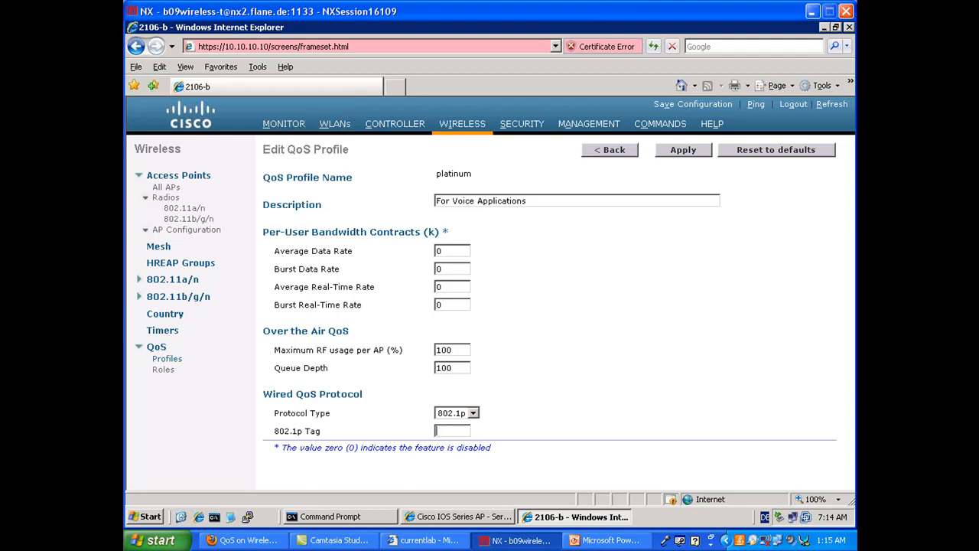
text(5)
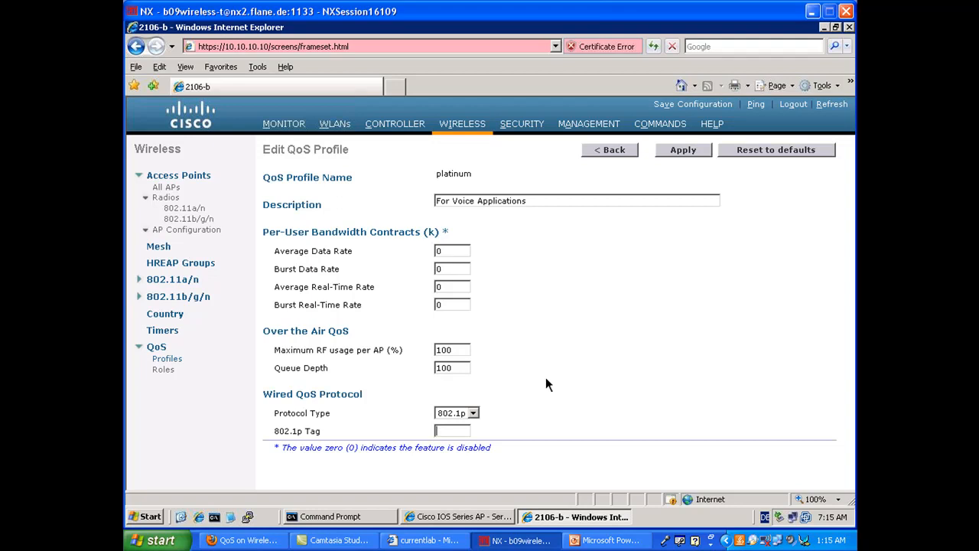
text(6)
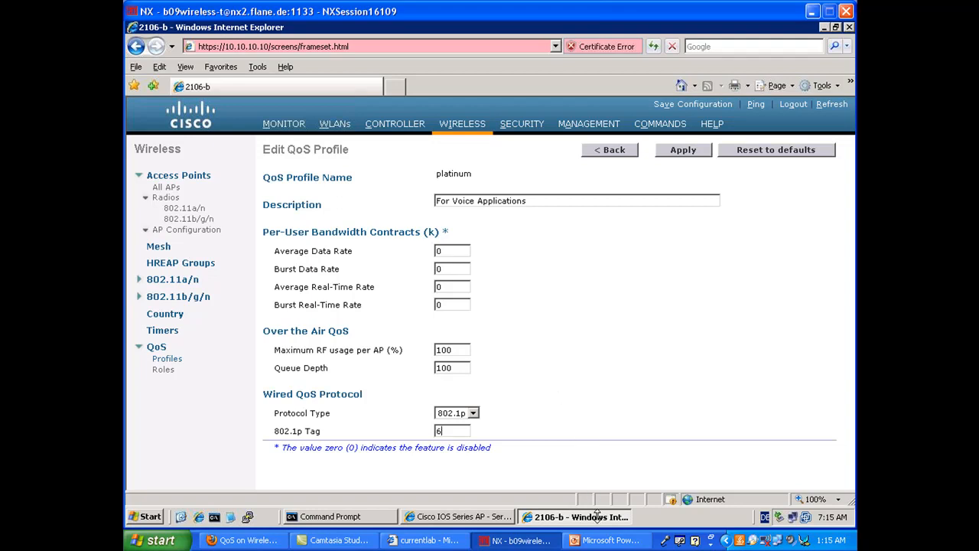
click(604, 538)
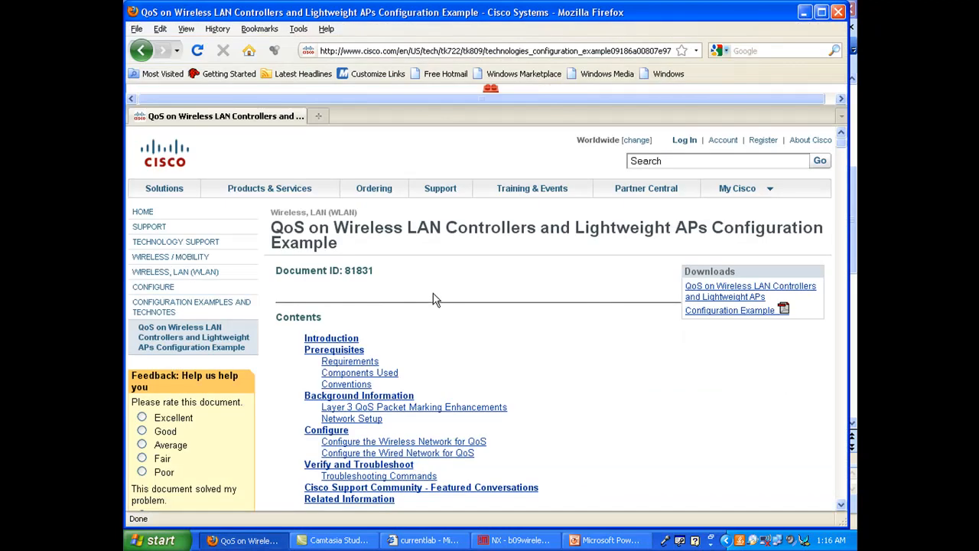
mouse_move(446, 309)
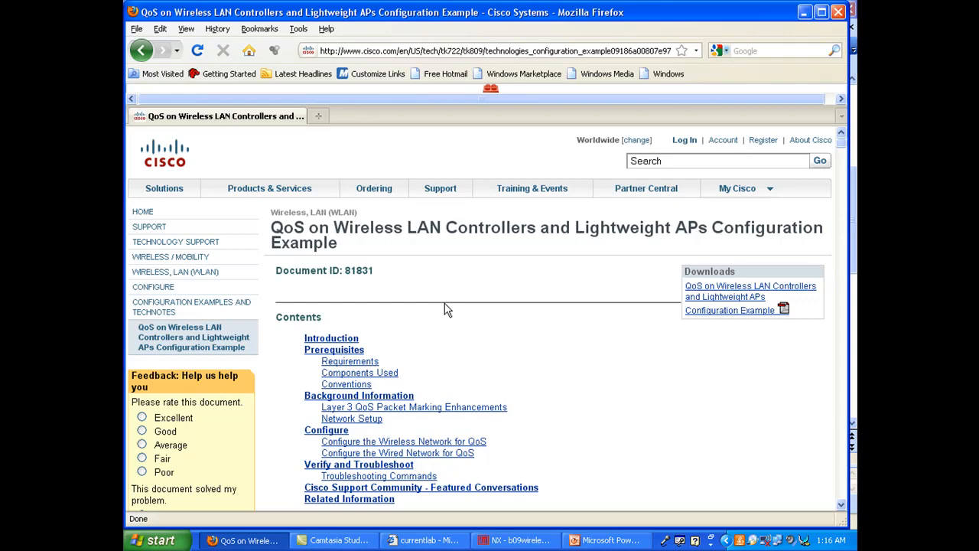
mouse_move(661, 410)
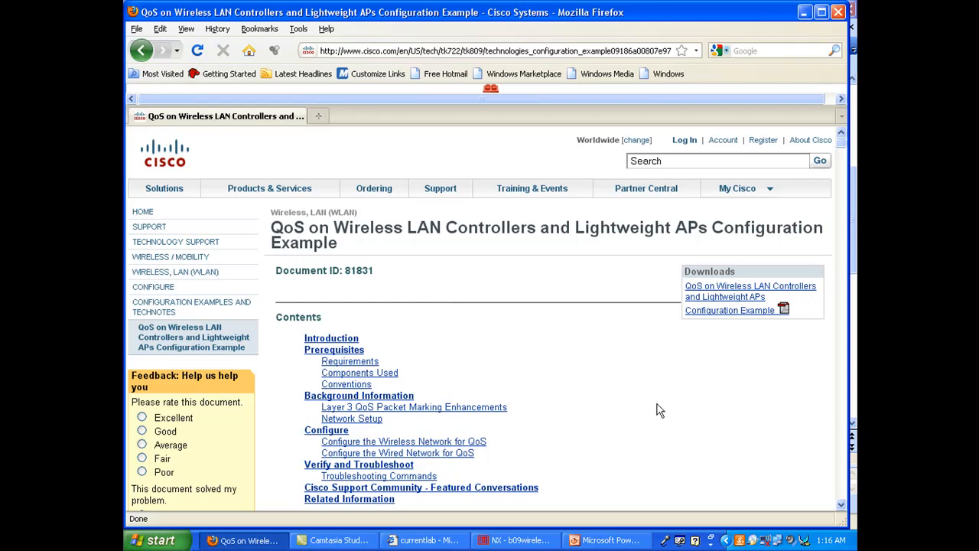
Step: Scroll the QoS configuration example down to the AVVID 802.1p/DSCP/802.11e translation table
scroll(down, 3)
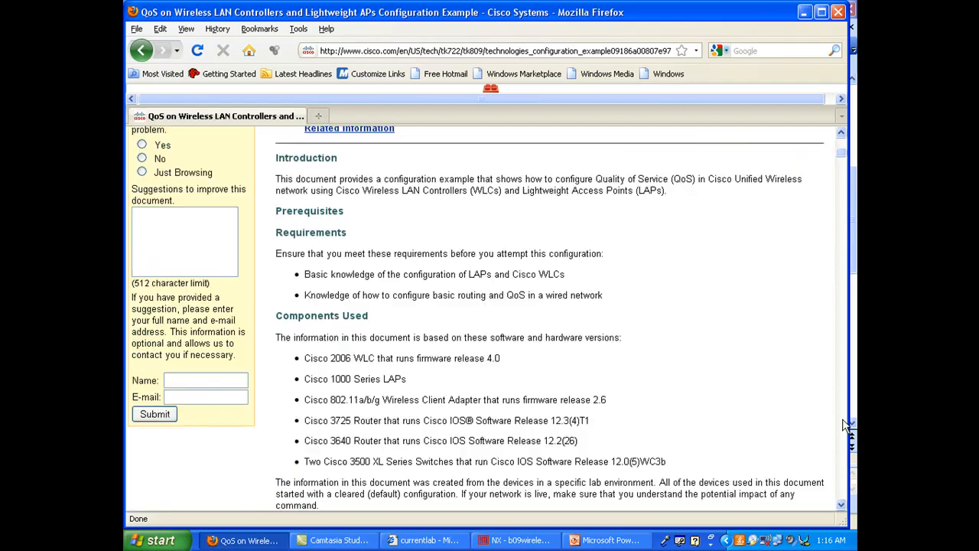
scroll(down, 3)
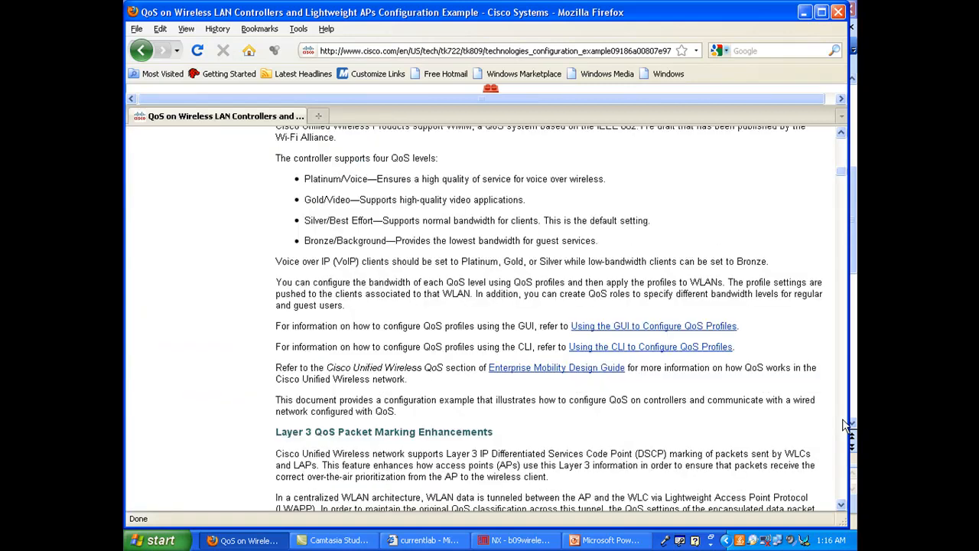
scroll(down, 3)
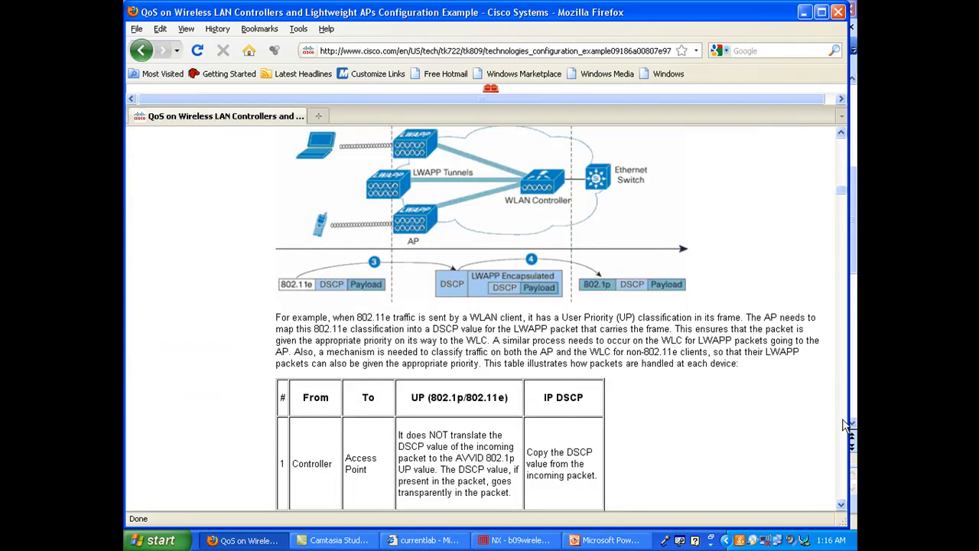
scroll(down, 3)
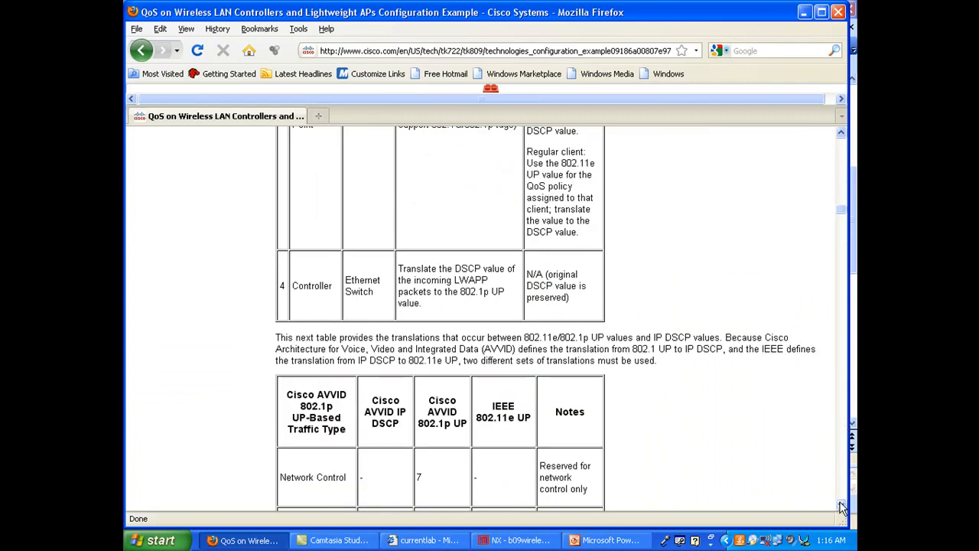
scroll(down, 3)
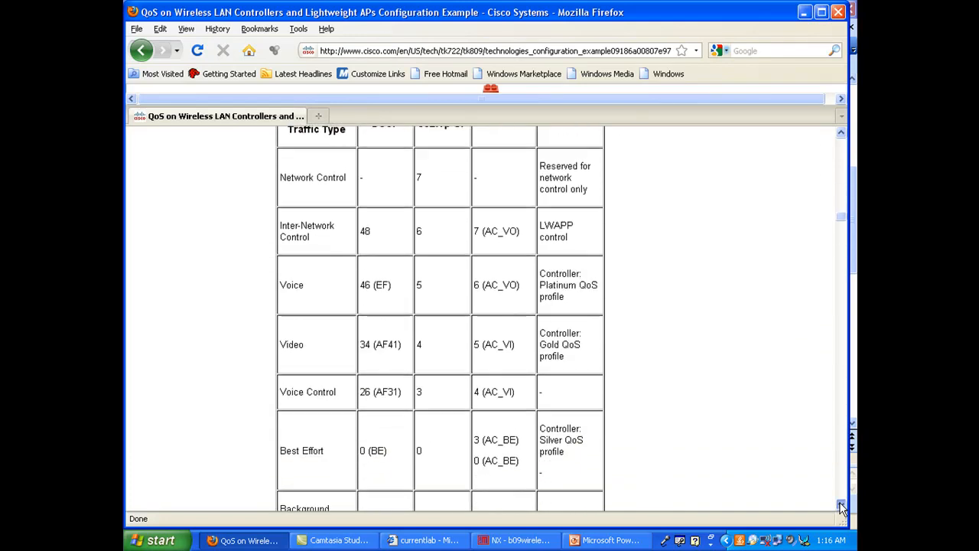
scroll(down, 3)
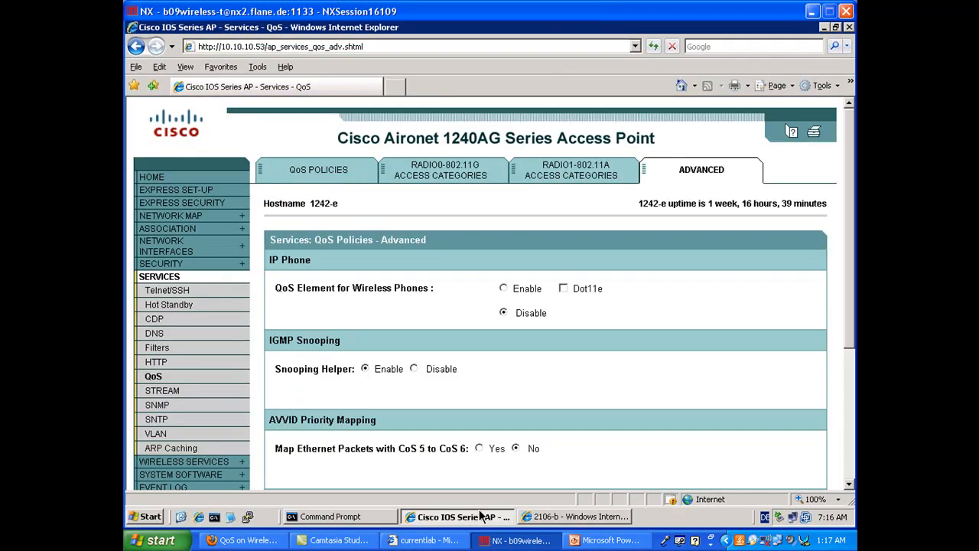
mouse_move(385, 161)
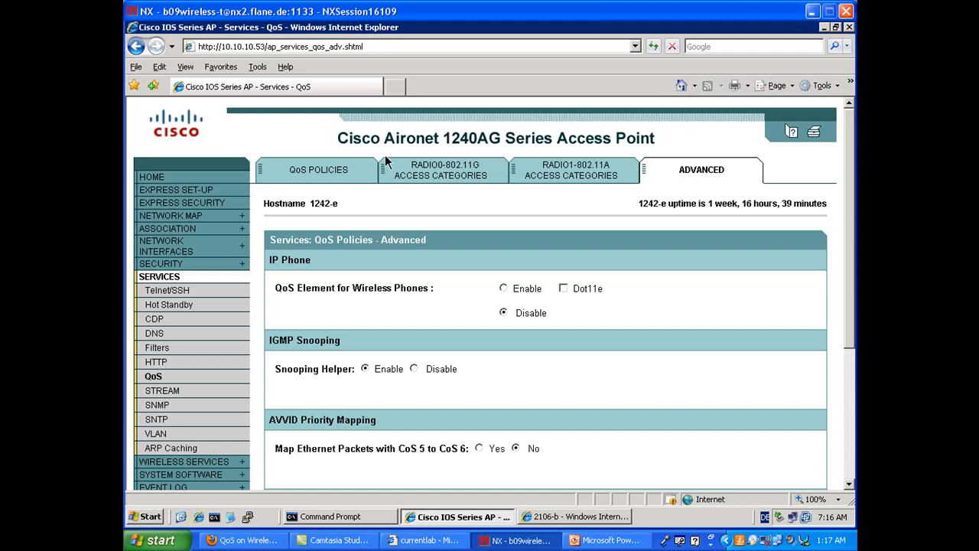
mouse_move(289, 384)
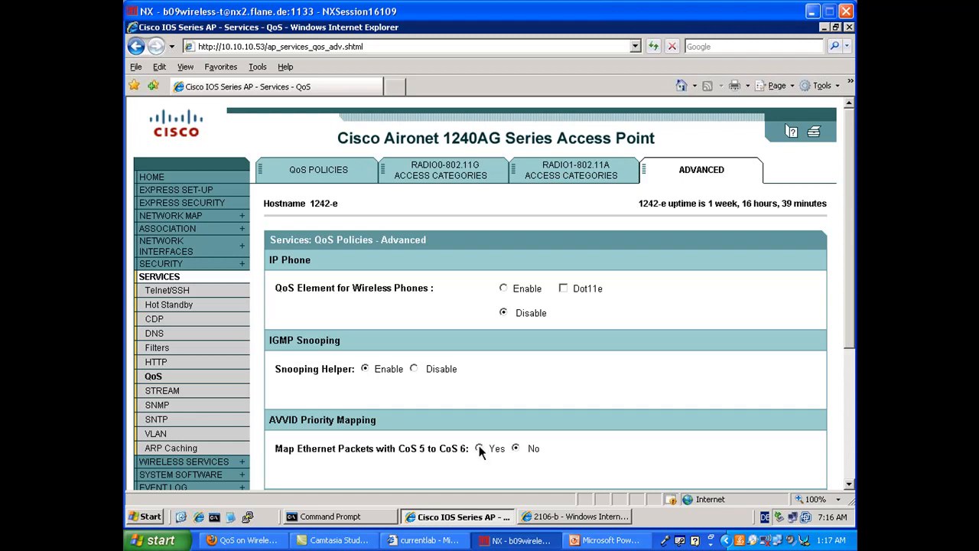
click(479, 448)
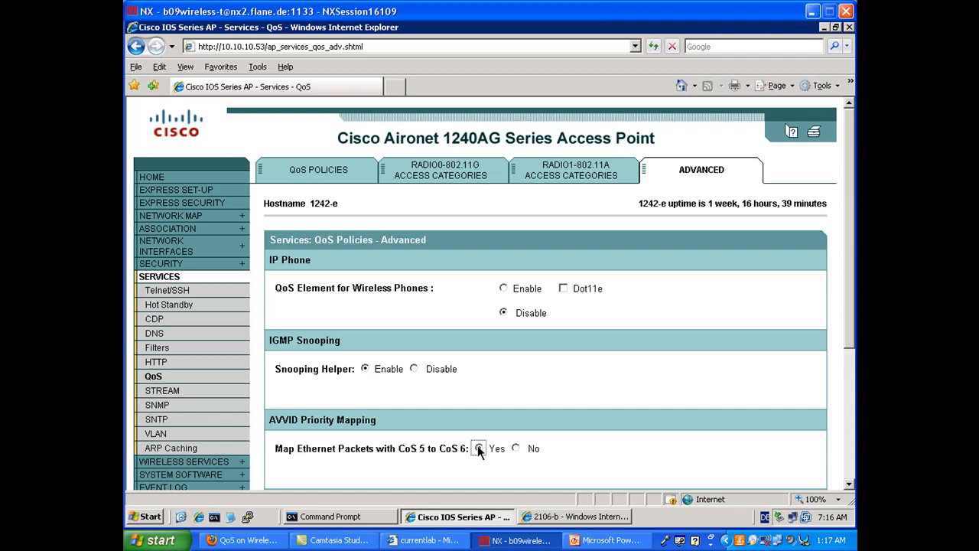
click(477, 448)
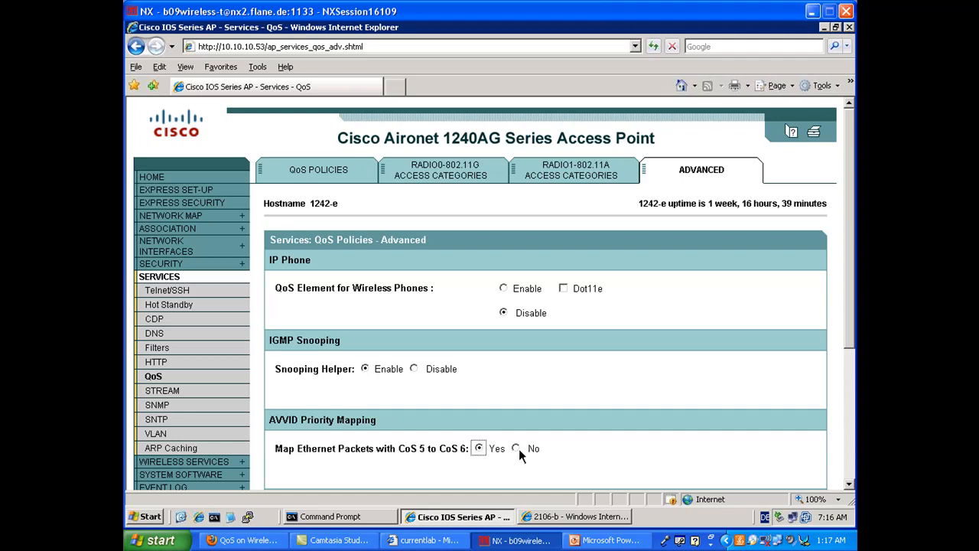
click(514, 448)
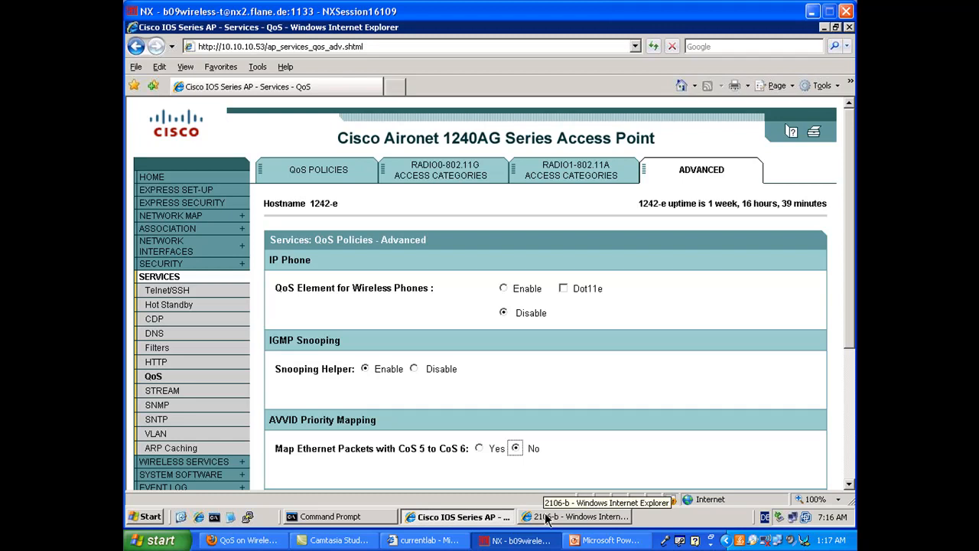
Step: In the controller, set the gold profile's Wired QoS Protocol Type to 802.1p, tag 5
click(578, 517)
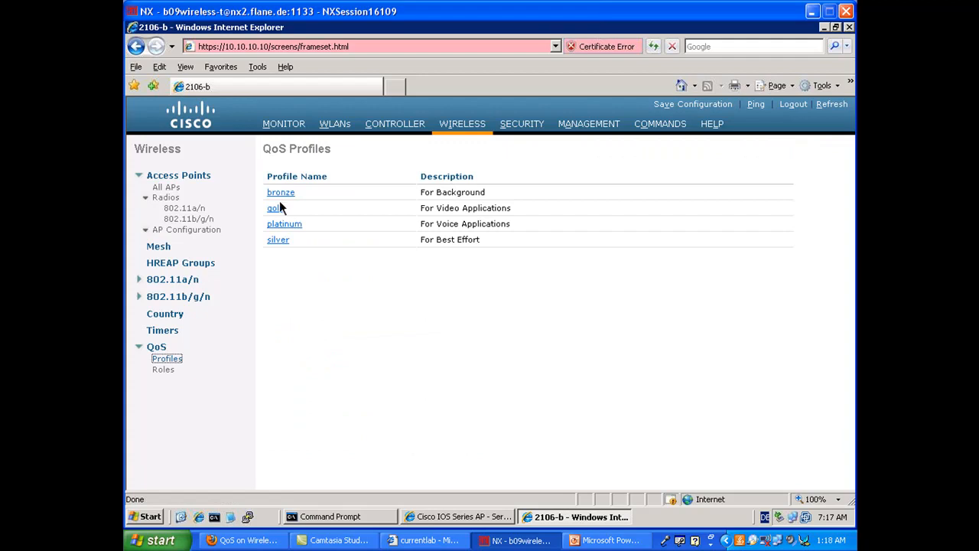
click(272, 208)
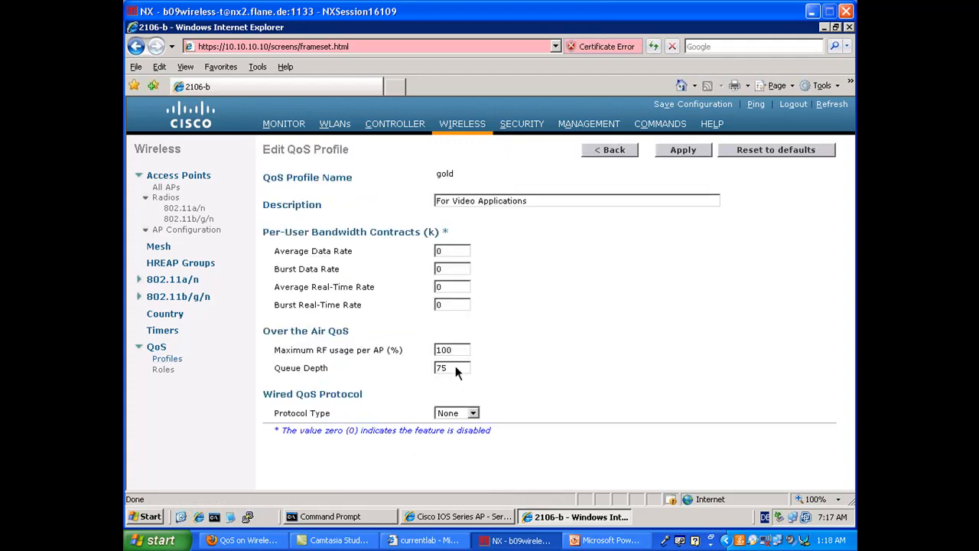
click(471, 413)
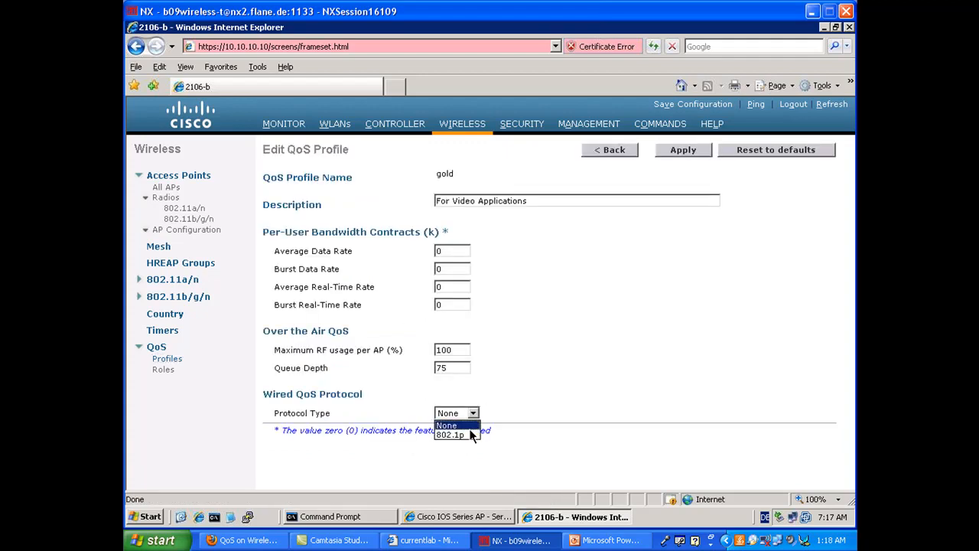
click(449, 435)
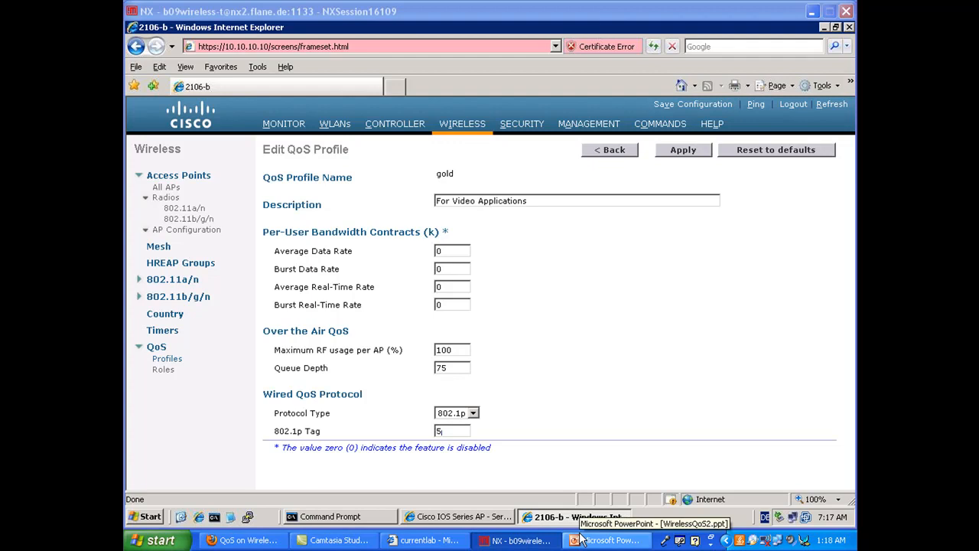
Step: Return to PowerPoint and show the QoS Classification slide (slide 3)
click(606, 539)
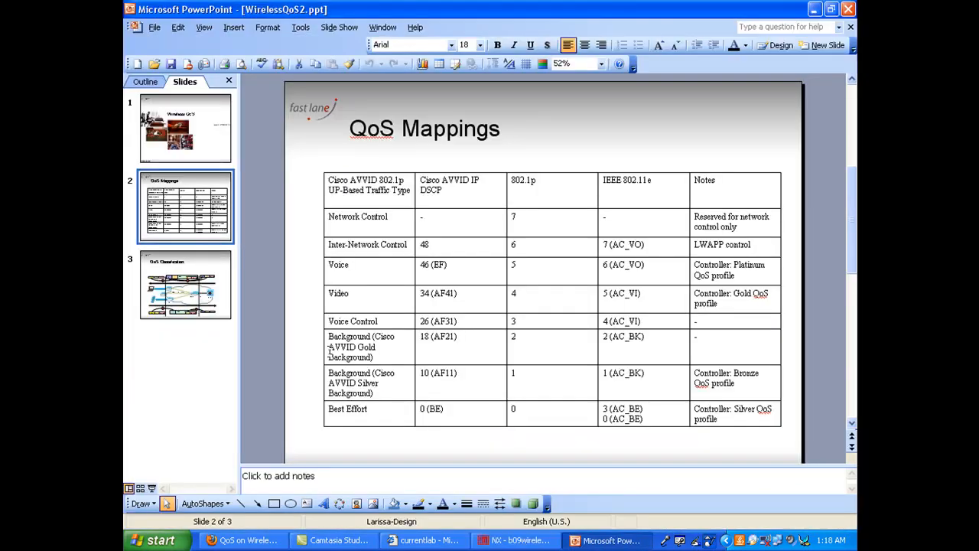
click(185, 285)
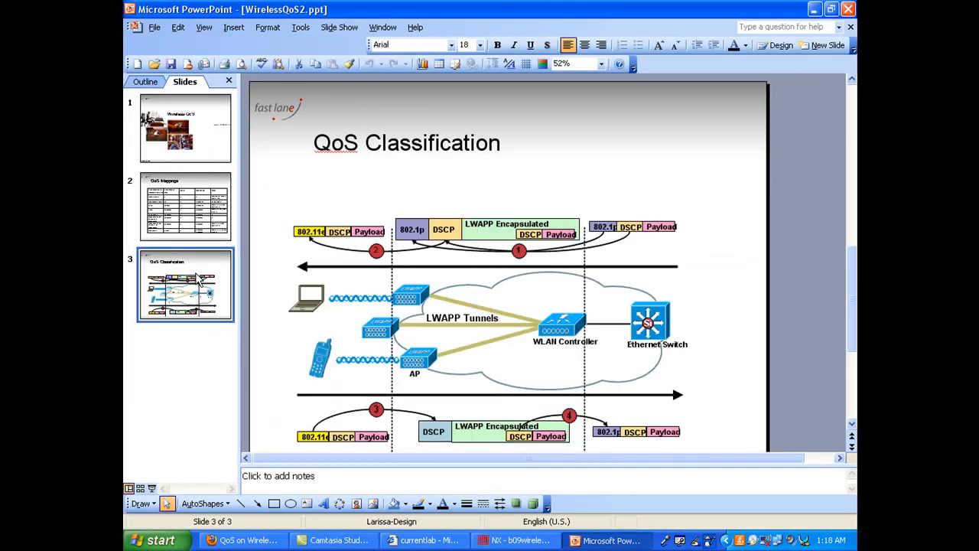